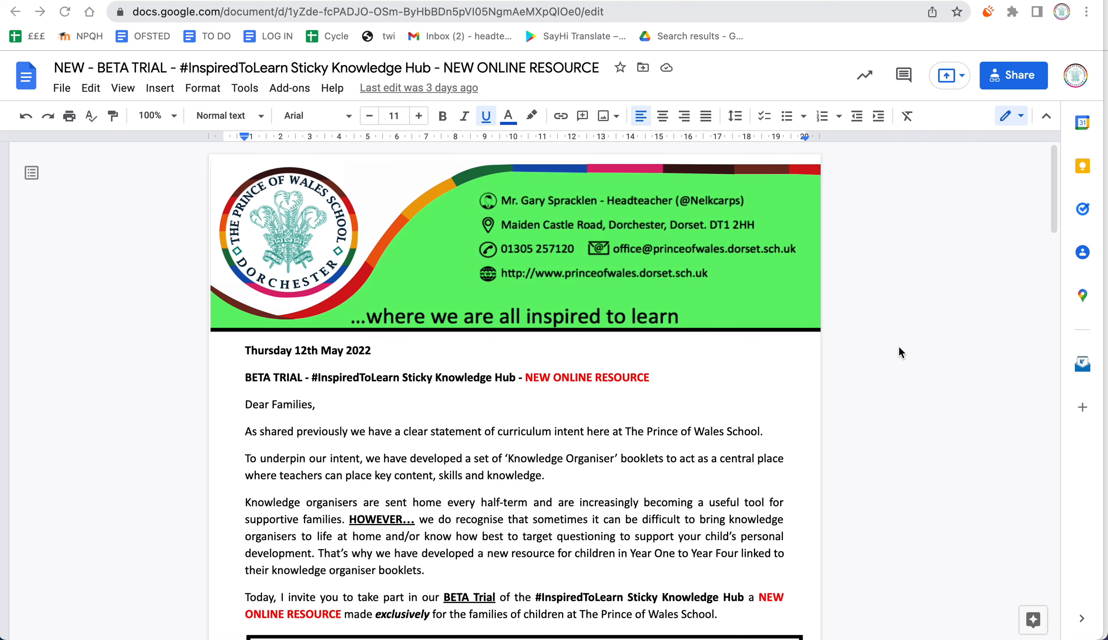
mouse_move(761, 337)
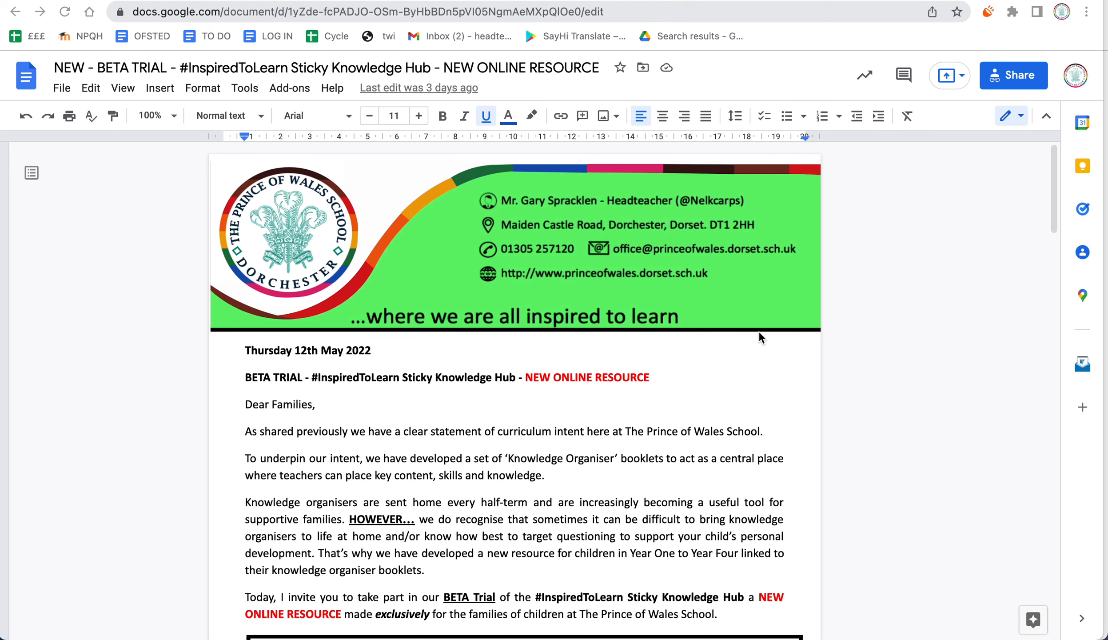
mouse_move(794, 402)
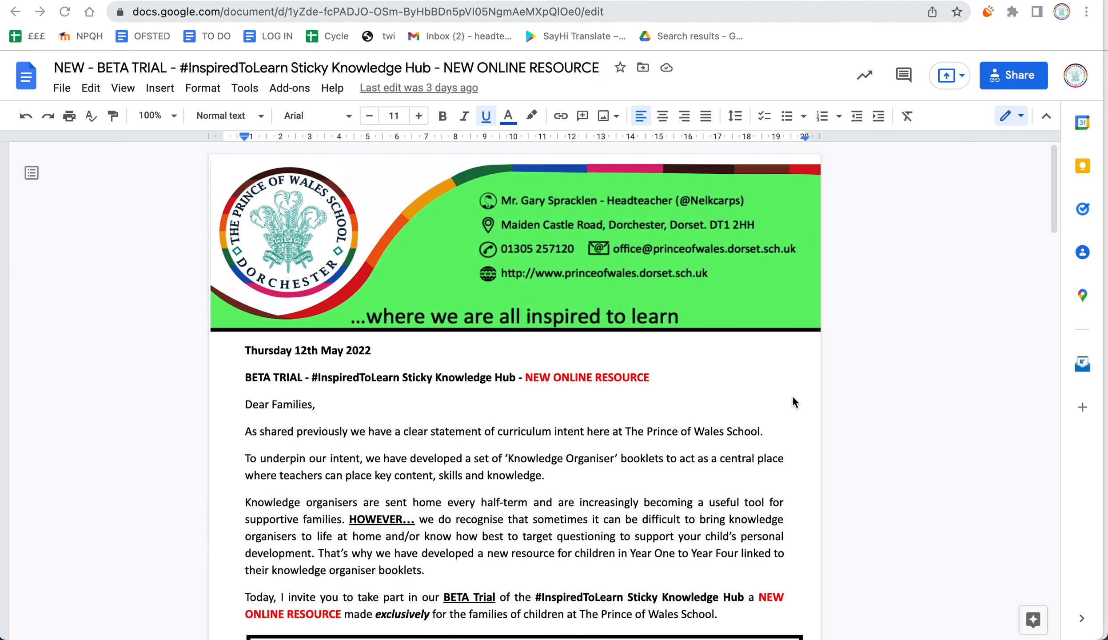
mouse_move(805, 417)
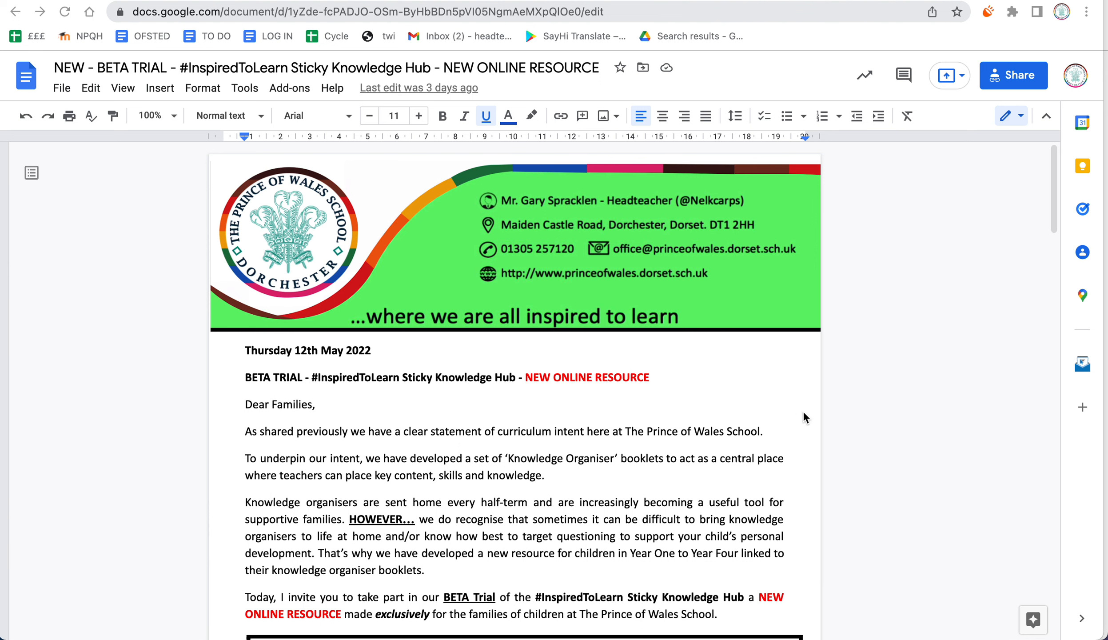
mouse_move(927, 403)
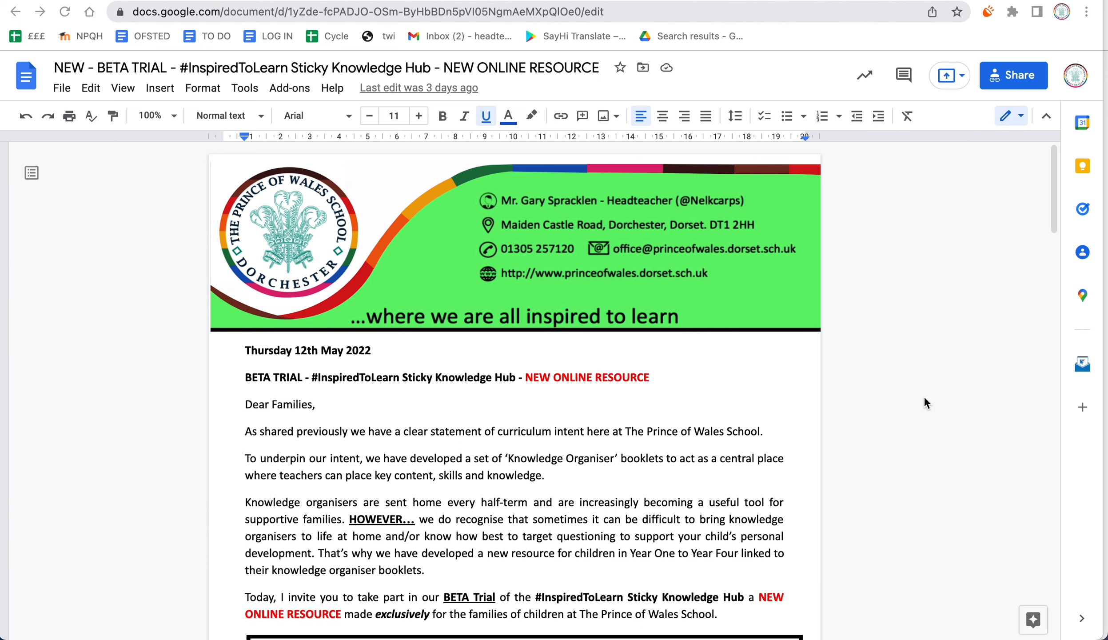
Scroll the BETA trial letter down to the YEAR ONE–YEAR FOUR quizizz.com join links.
scroll("down", 3)
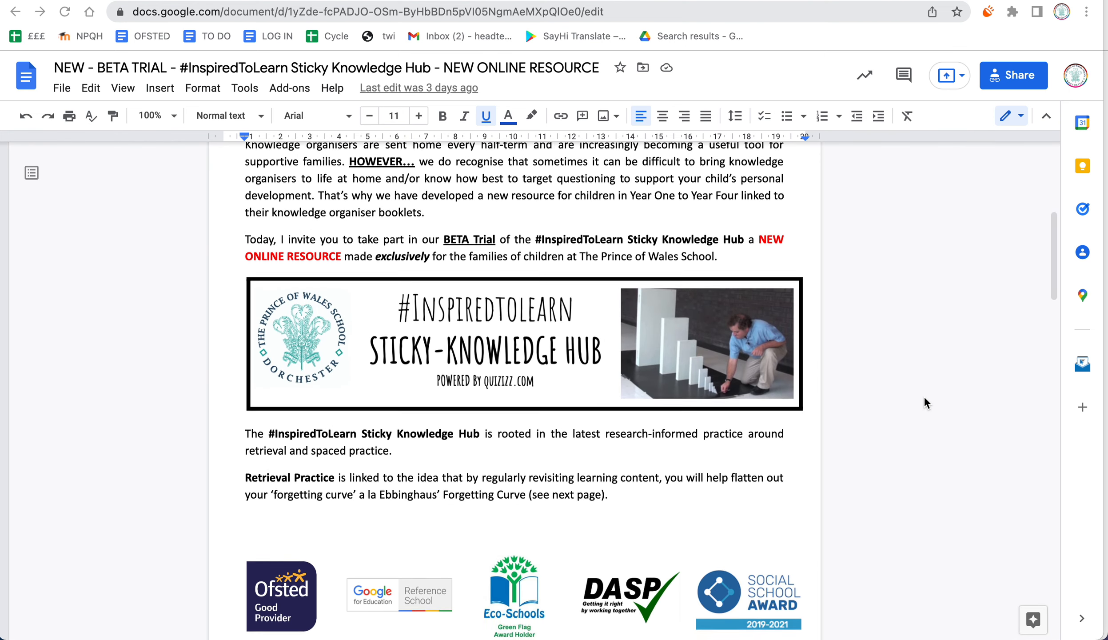
scroll("down", 3)
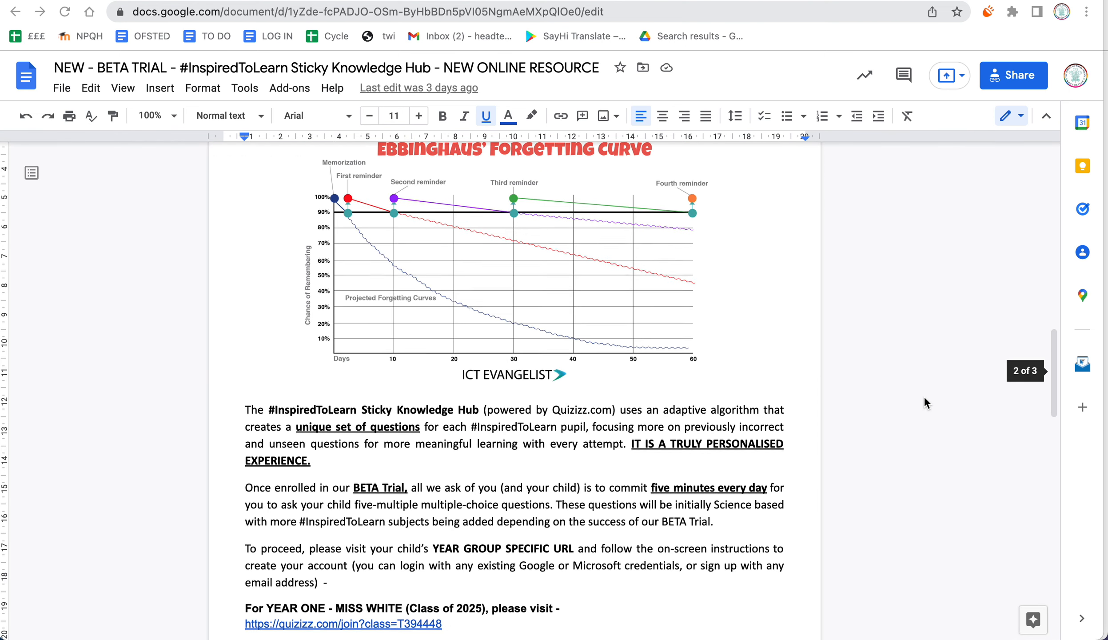
scroll("down", 3)
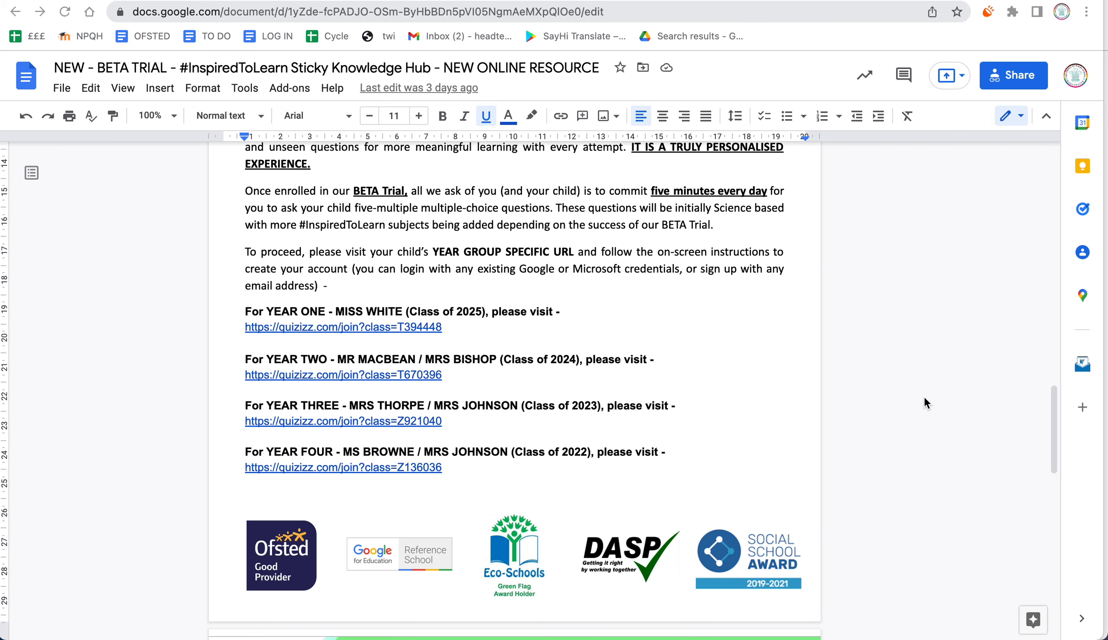
scroll("down", 3)
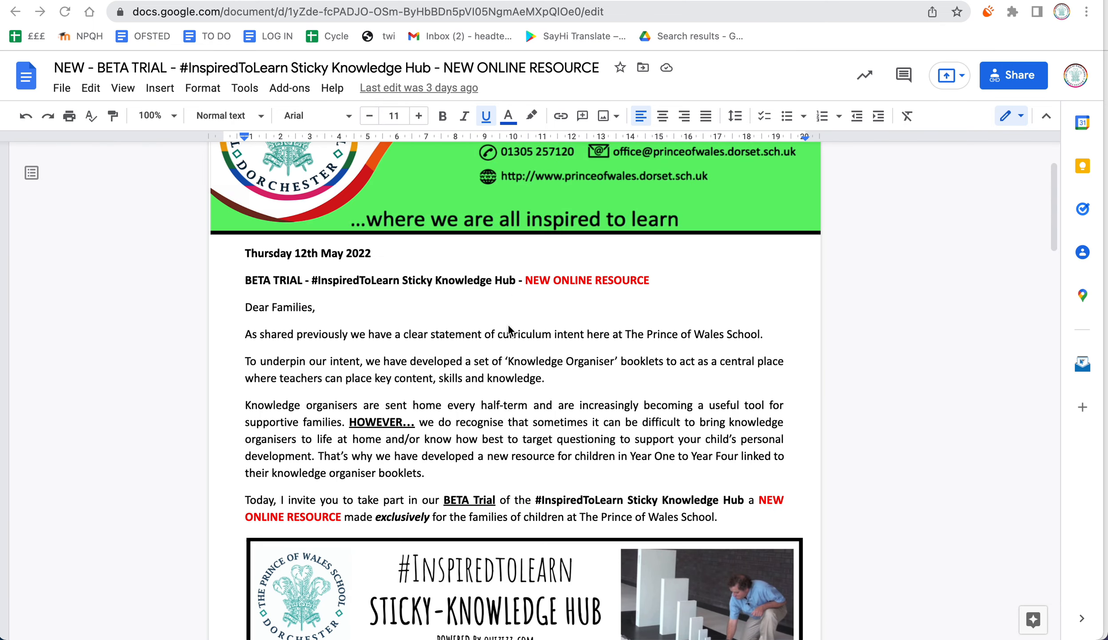
scroll("down", 3)
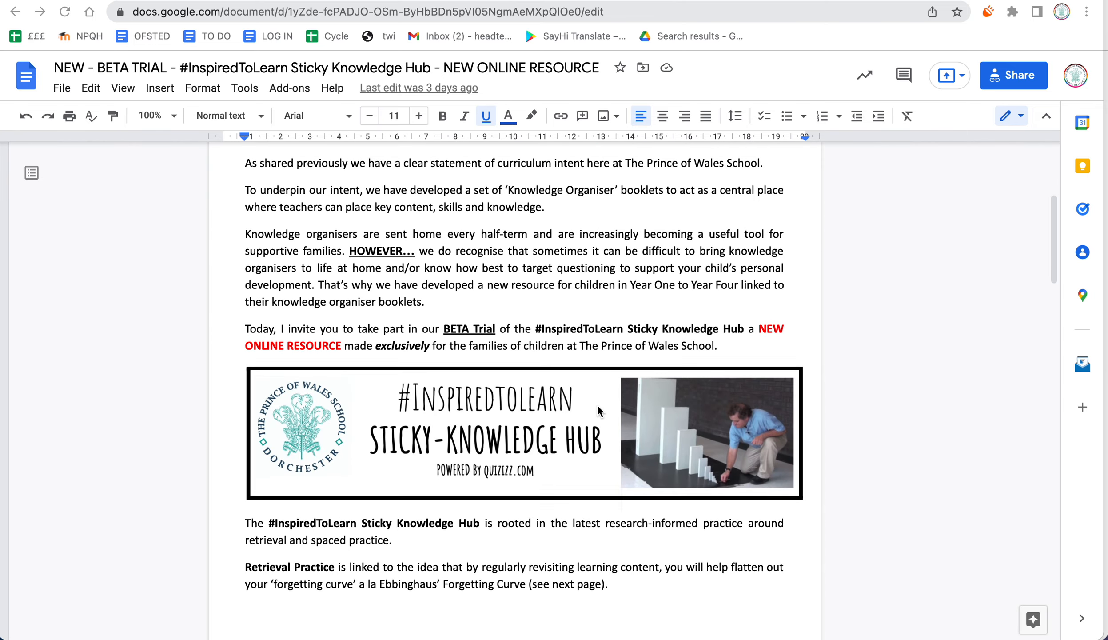
scroll("down", 3)
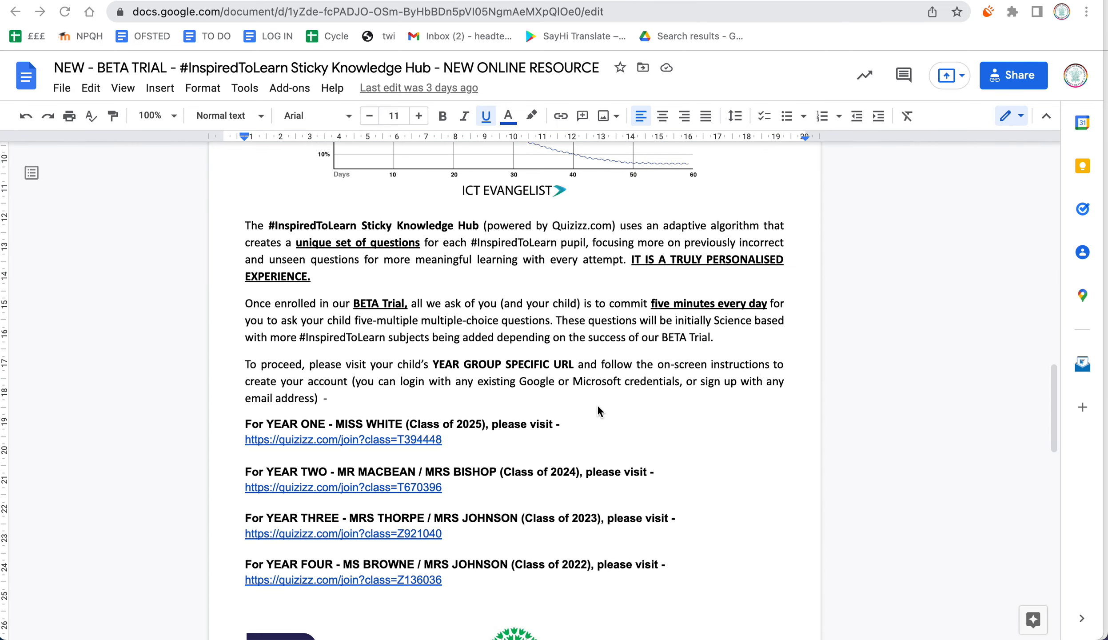
scroll("down", 3)
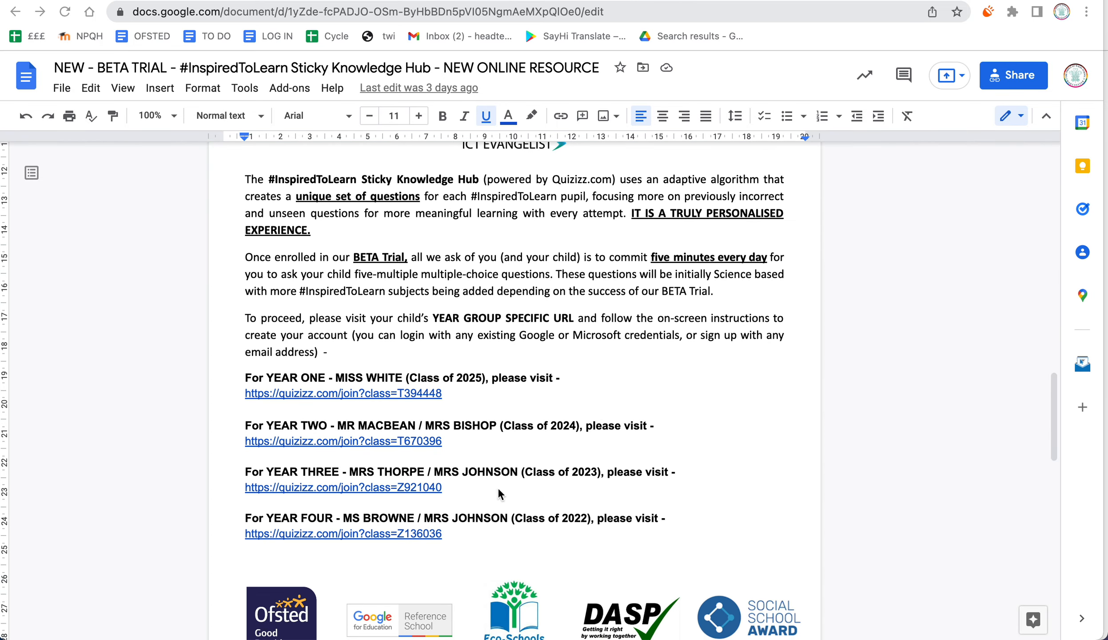
mouse_move(592, 528)
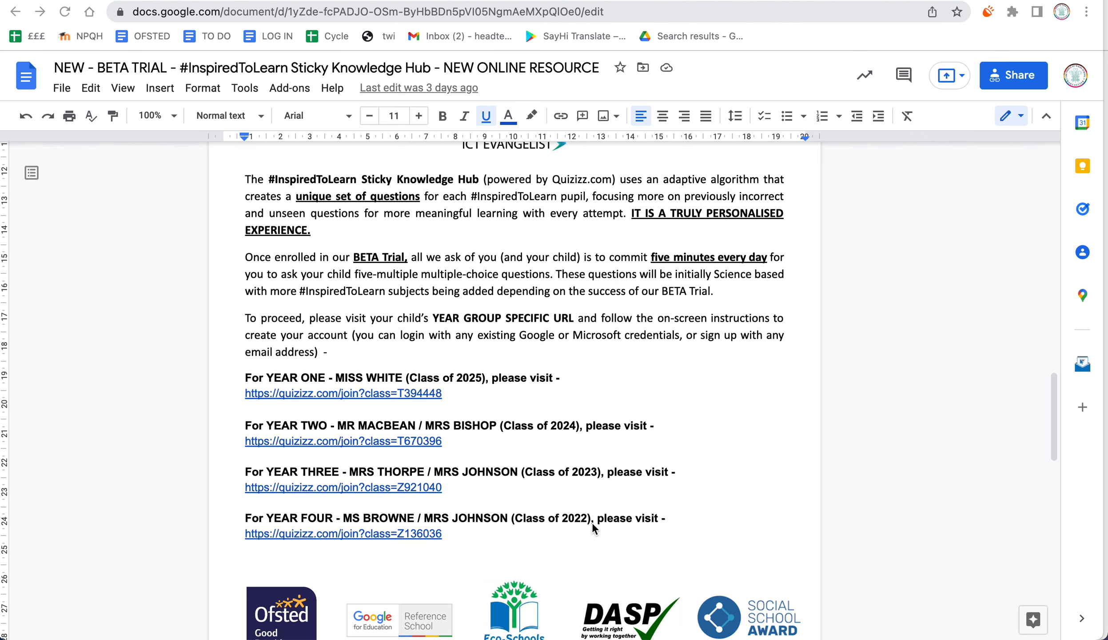
scroll("down", 3)
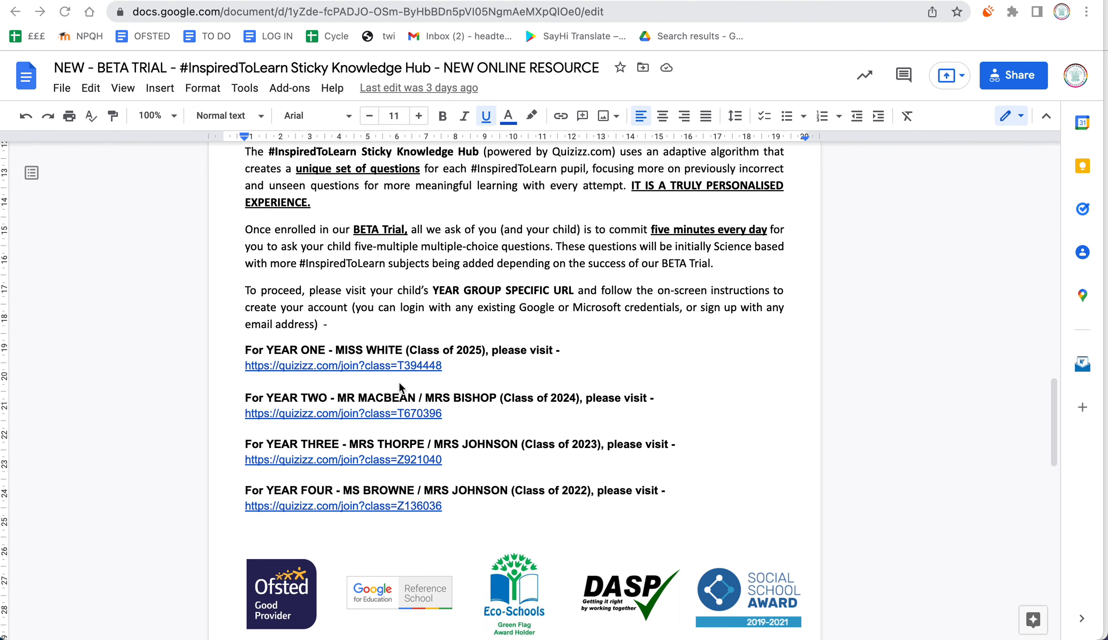
scroll("down", 3)
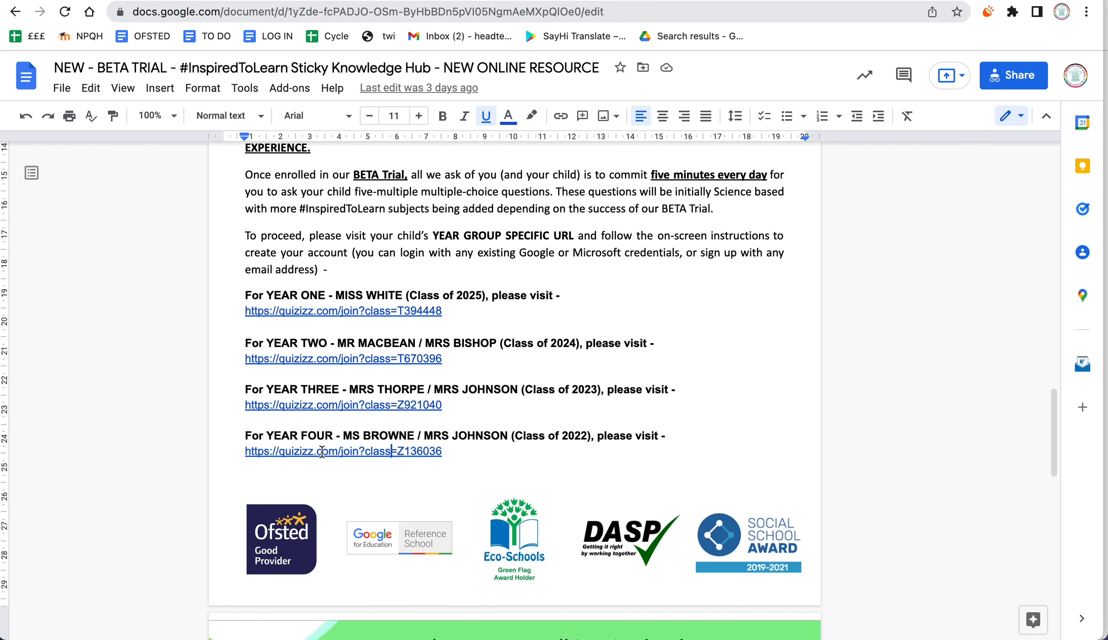
Follow the Year Four link and join the class with the 'example...s.dorset.sch.' guardian email.
left_click(343, 451)
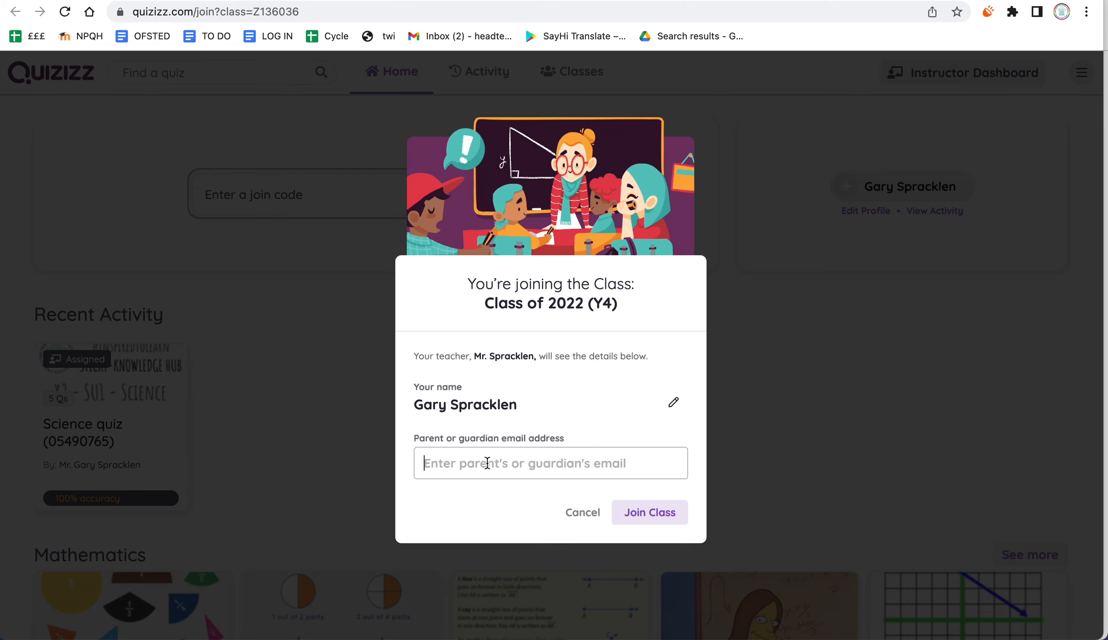
type("example@princeofwale")
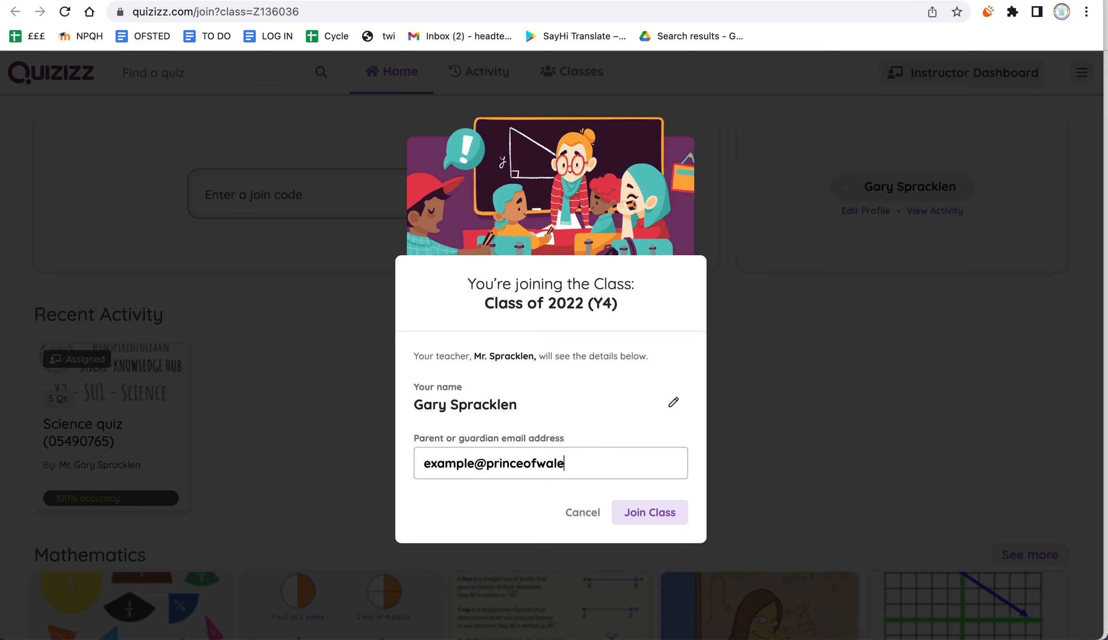
type("s.dorset.sch.")
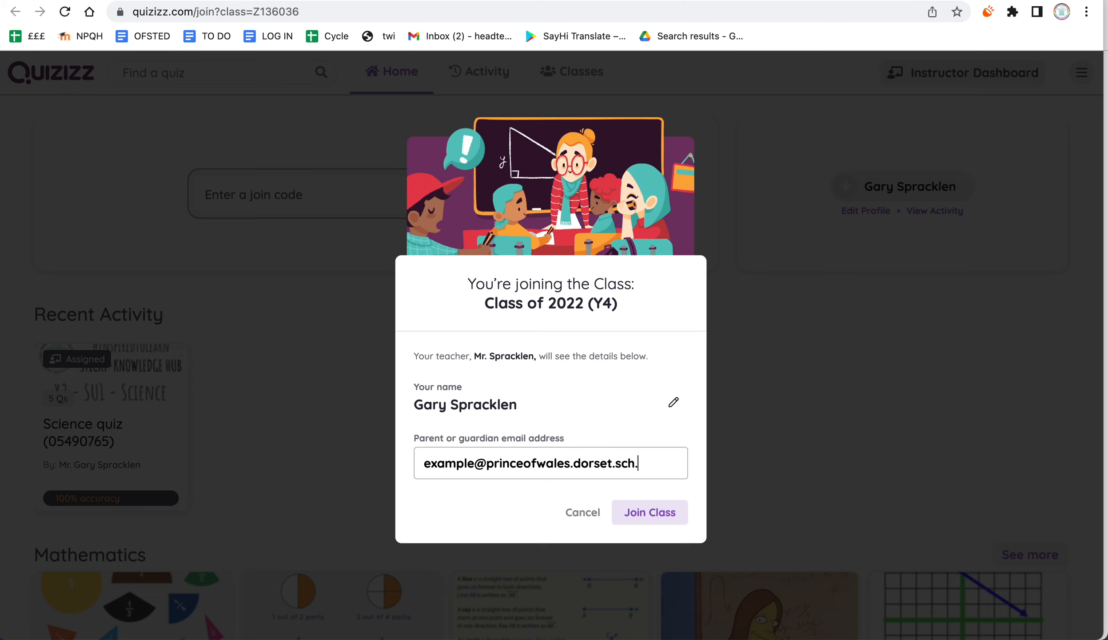
left_click(648, 512)
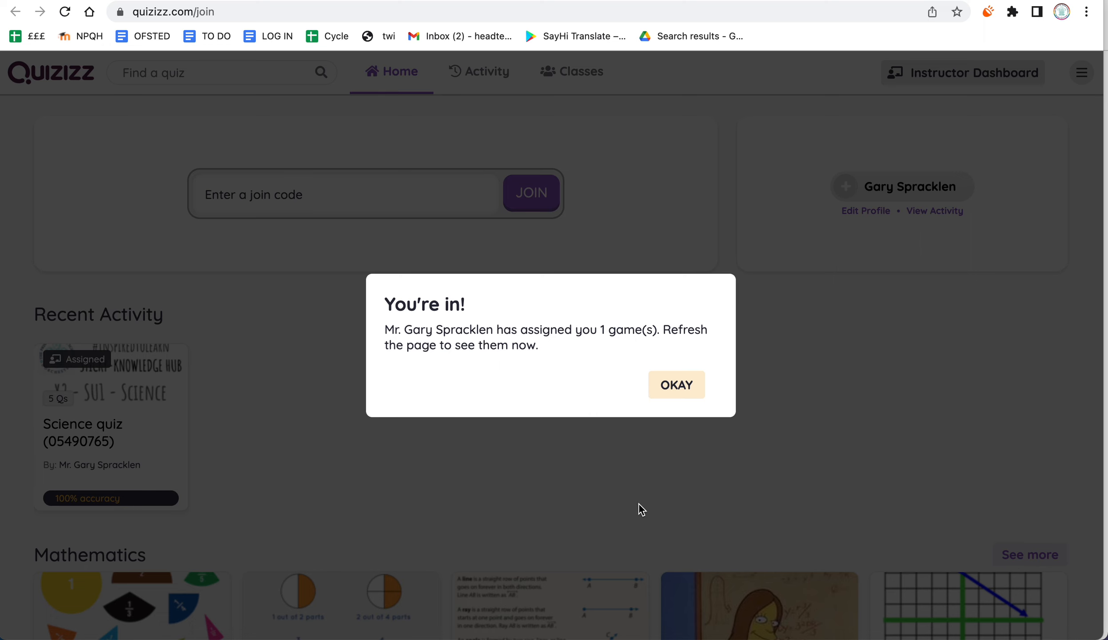
Dismiss the 'You're in!' confirmation and return Home to see the assigned Y4 Science quiz.
left_click(675, 384)
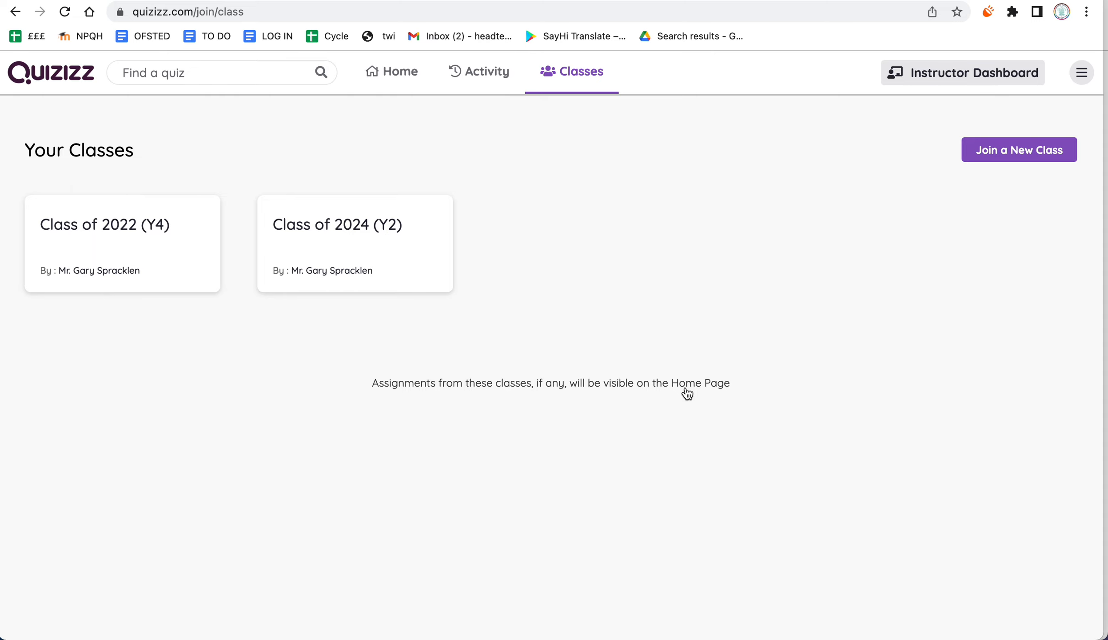
mouse_move(393, 71)
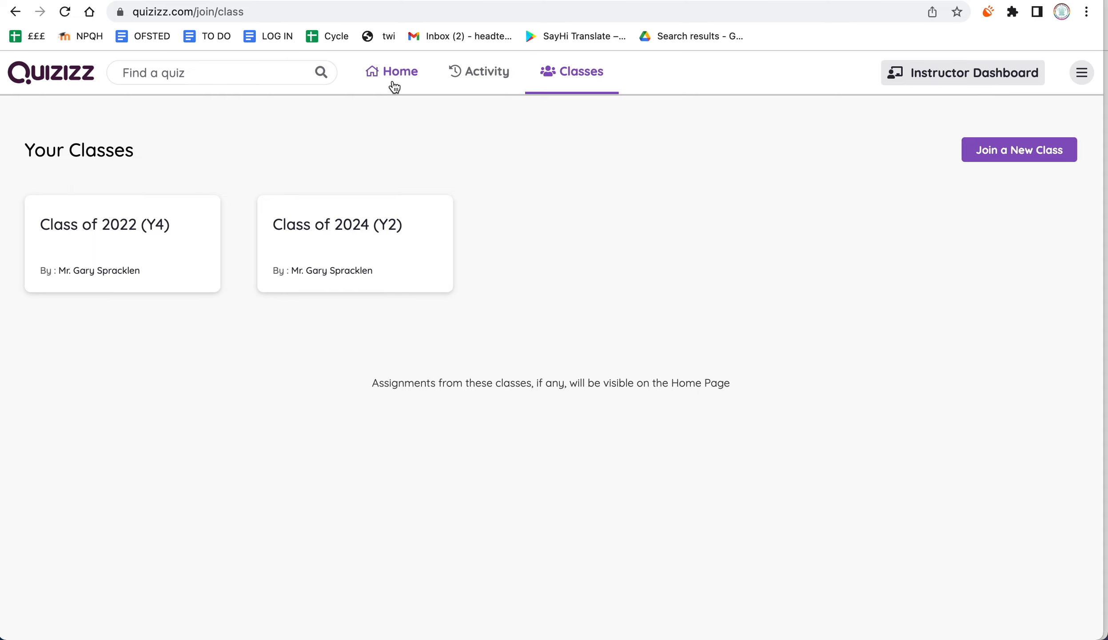
left_click(392, 71)
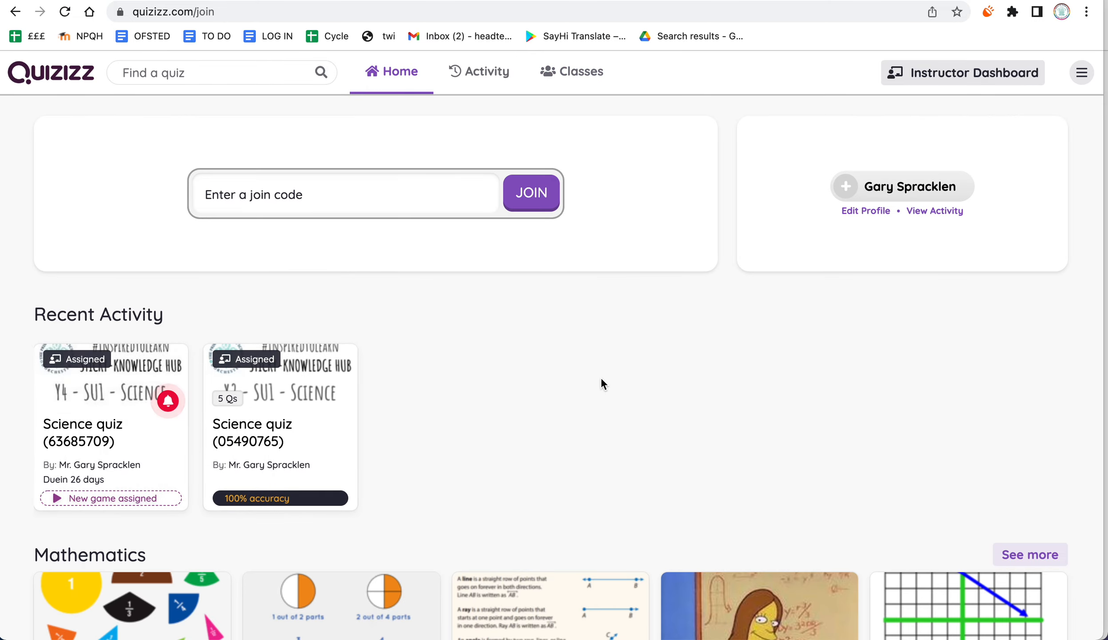
mouse_move(154, 439)
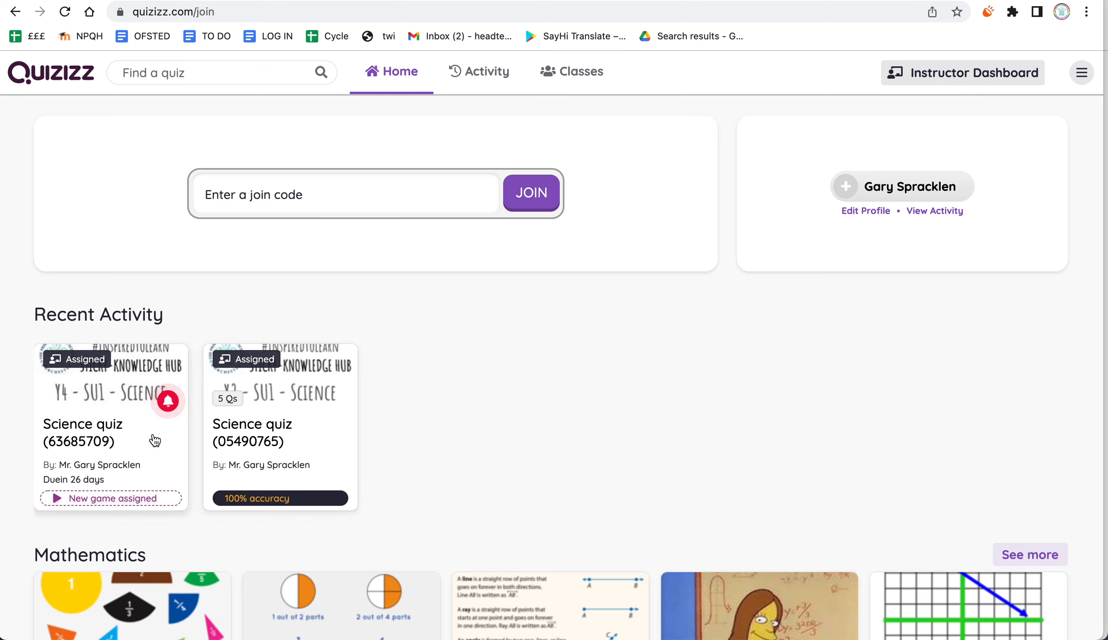
mouse_move(312, 446)
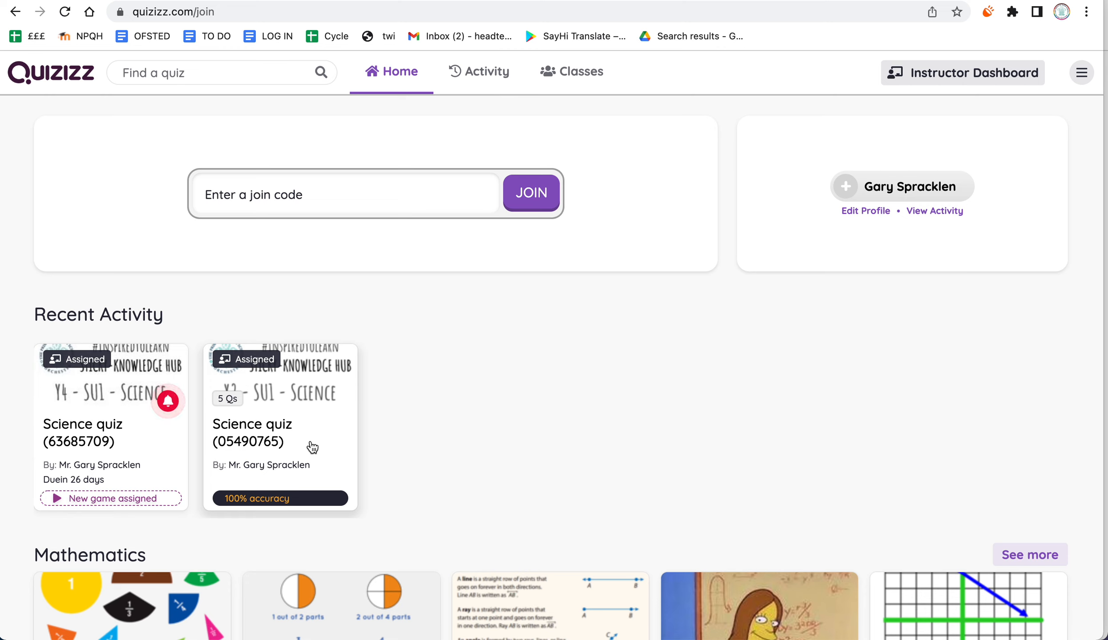
mouse_move(175, 404)
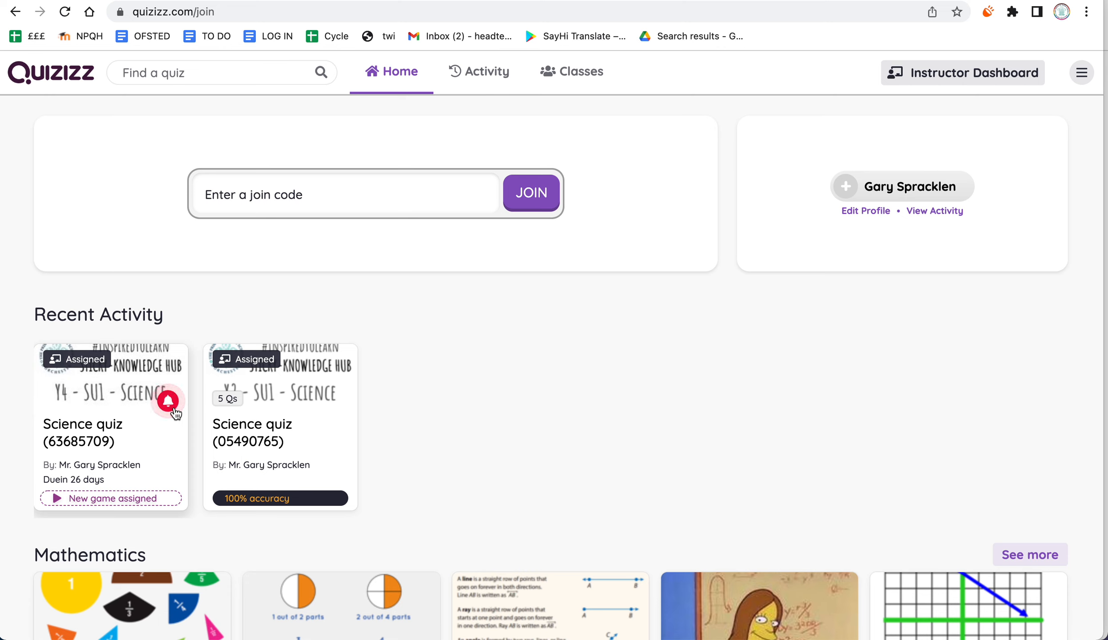
mouse_move(159, 405)
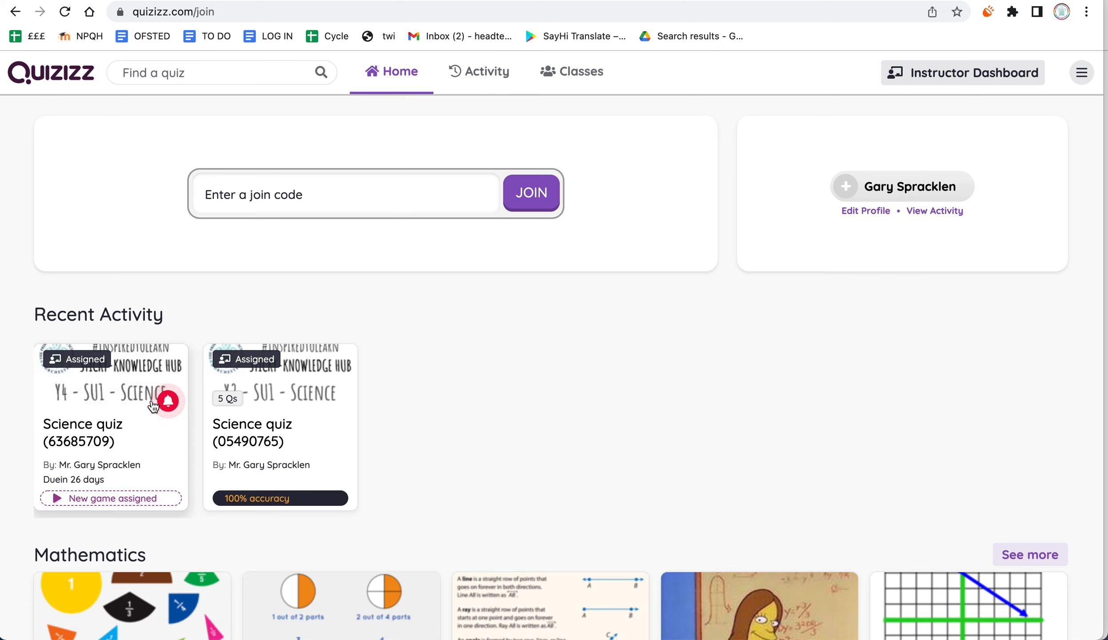
mouse_move(562, 473)
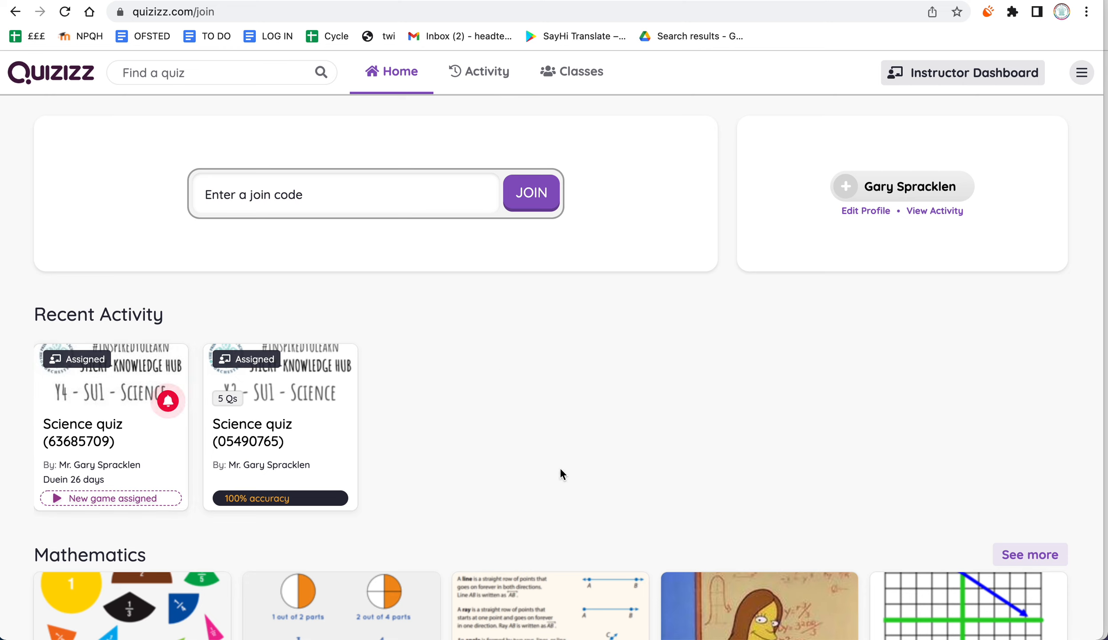
mouse_move(835, 296)
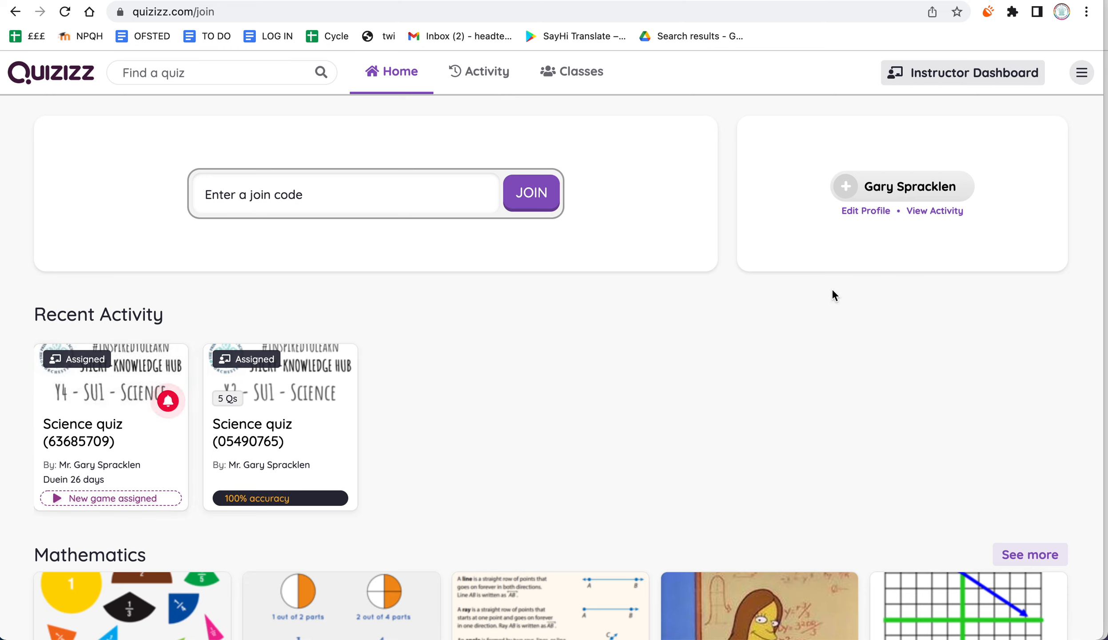